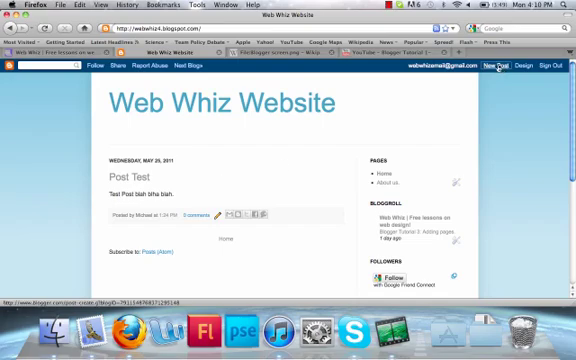
- Create a new post on Web Whiz Website and begin its title with 'Pi'
click(495, 66)
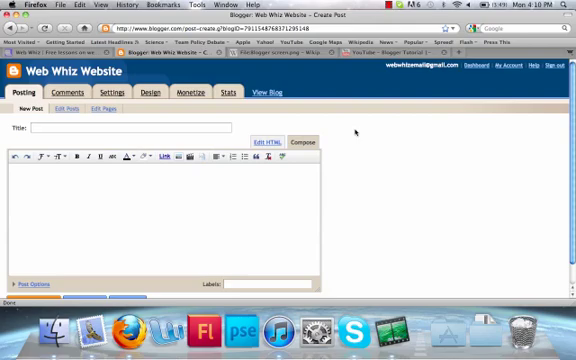
text(Picture Post)
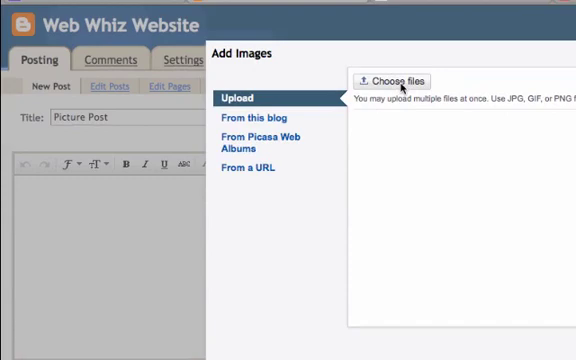
mouse_move(249, 123)
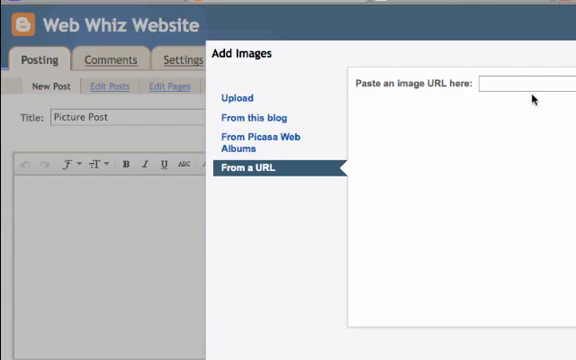
- Select the URL field in the insert-image dialog for pasting the picture's address
click(525, 82)
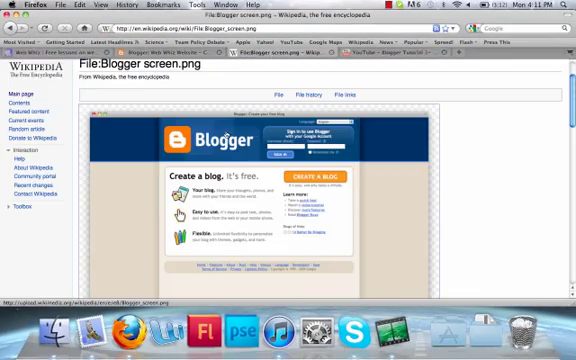
mouse_move(231, 166)
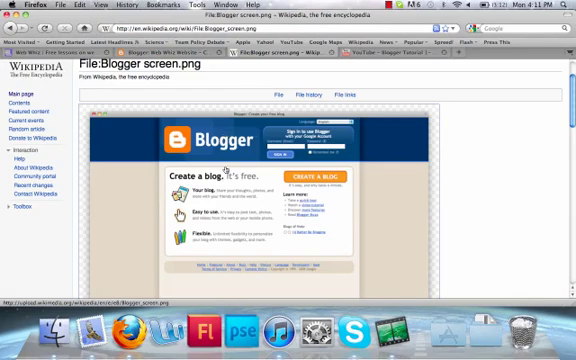
- Copy the image location of File:Blogger screen.png on Wikipedia
right_click(230, 167)
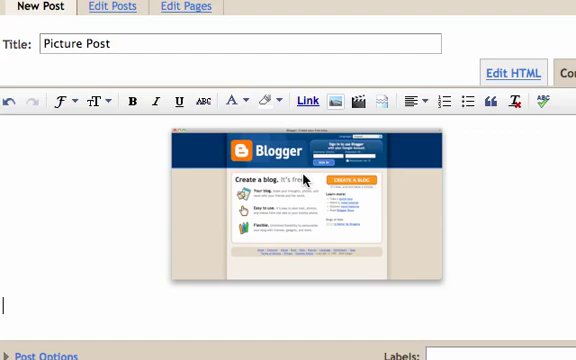
- Start typing 'This is a test.' below the inserted Blogger screenshot
text(This i)
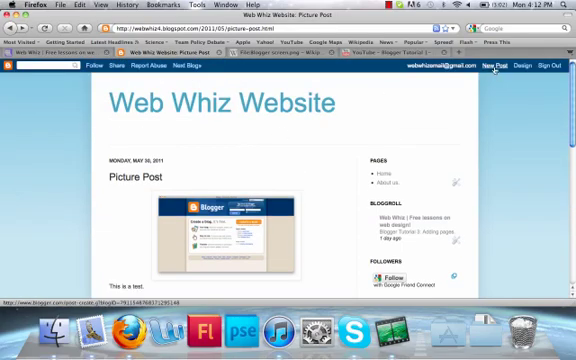
- Create another new post and type the title 'Video Post'
click(492, 68)
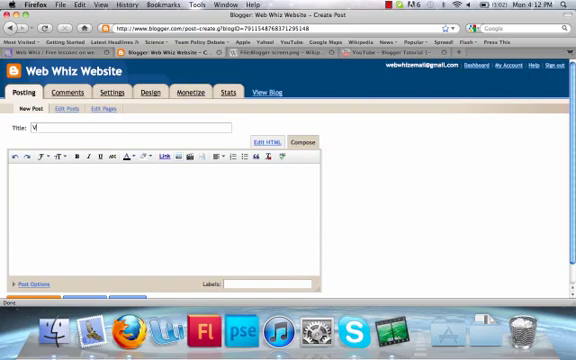
text(Video Po)
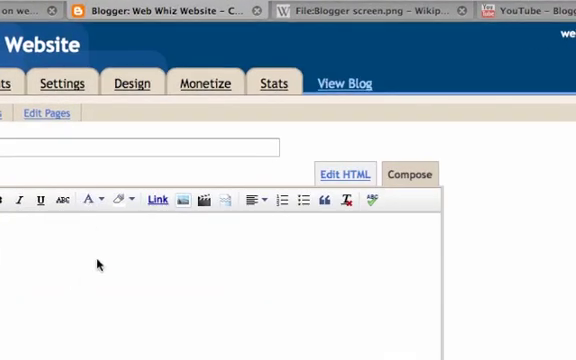
mouse_move(207, 201)
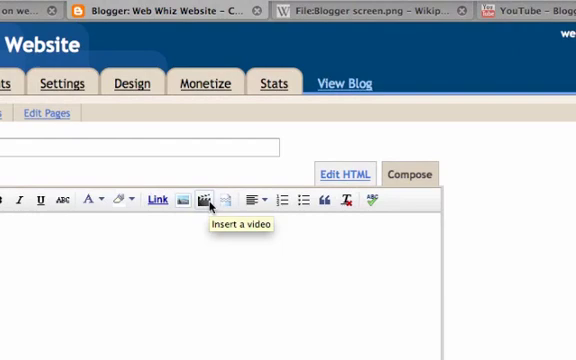
- Open the insert-video dialog and choose From YouTube
click(201, 197)
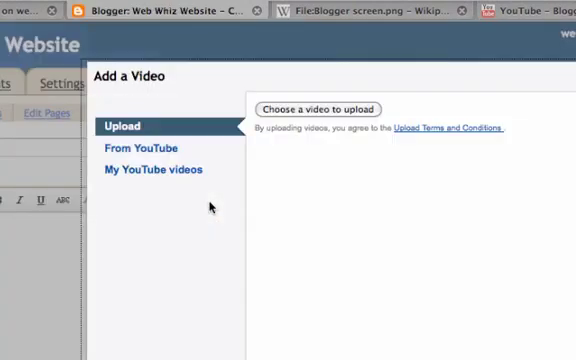
mouse_move(283, 108)
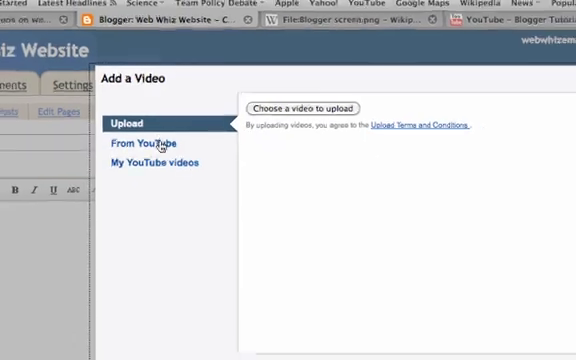
click(147, 142)
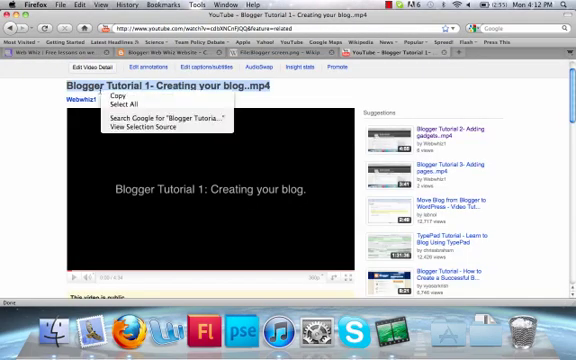
mouse_move(120, 99)
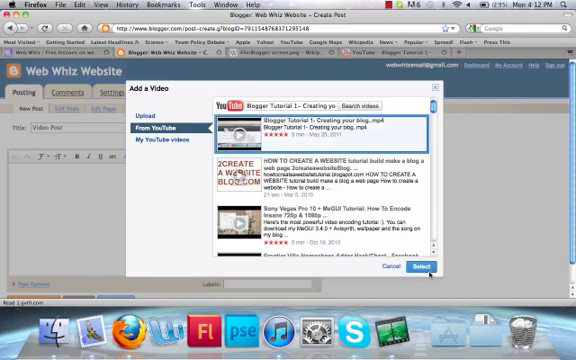
- Select the 'Blogger Tutorial 1- Creating your blog' result to embed in the post
click(422, 269)
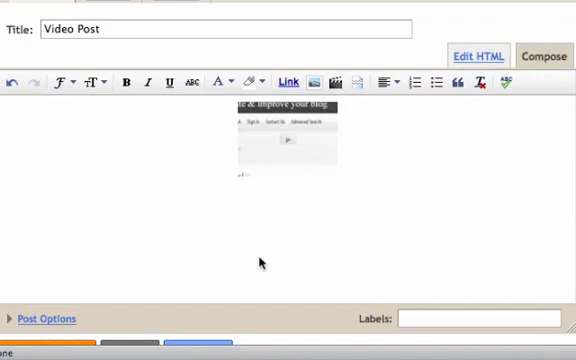
mouse_move(249, 185)
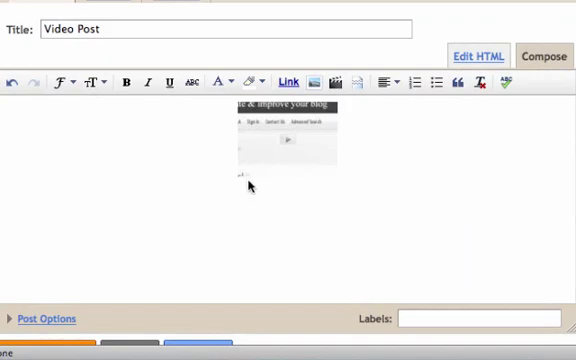
- Type 'This is also a test' beneath the embedded video
text(This is a)
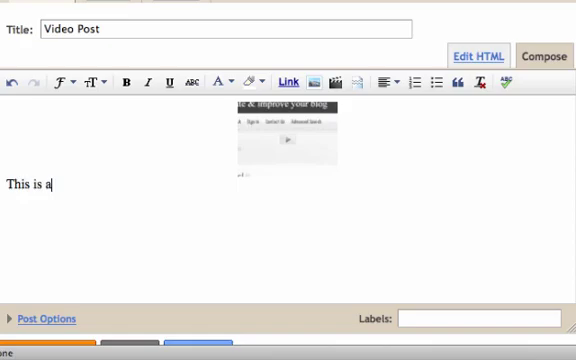
text(lso a test)
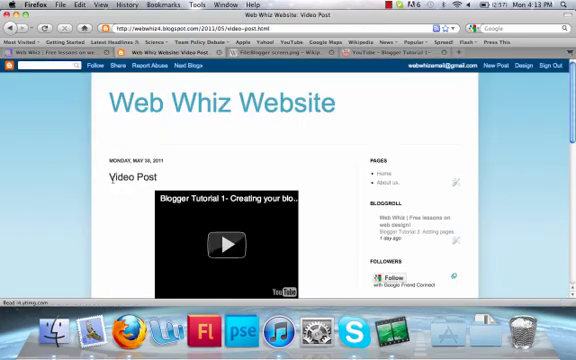
- Scroll to the embedded Blogger Tutorial 1 video on the published post and play it
scroll(down, 3)
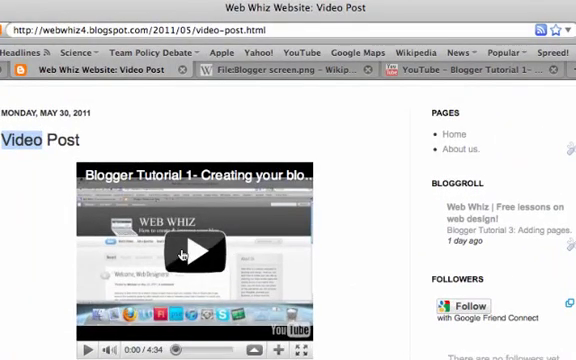
click(206, 247)
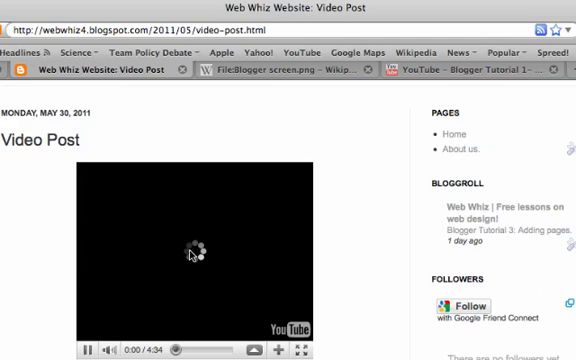
click(190, 253)
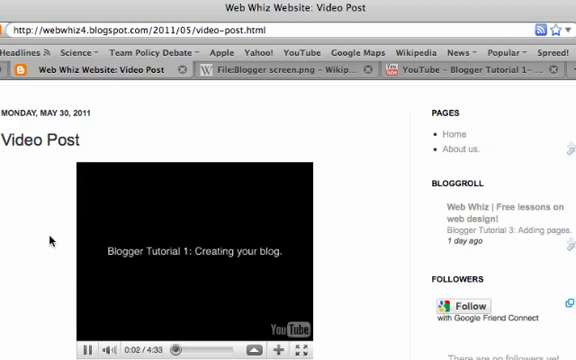